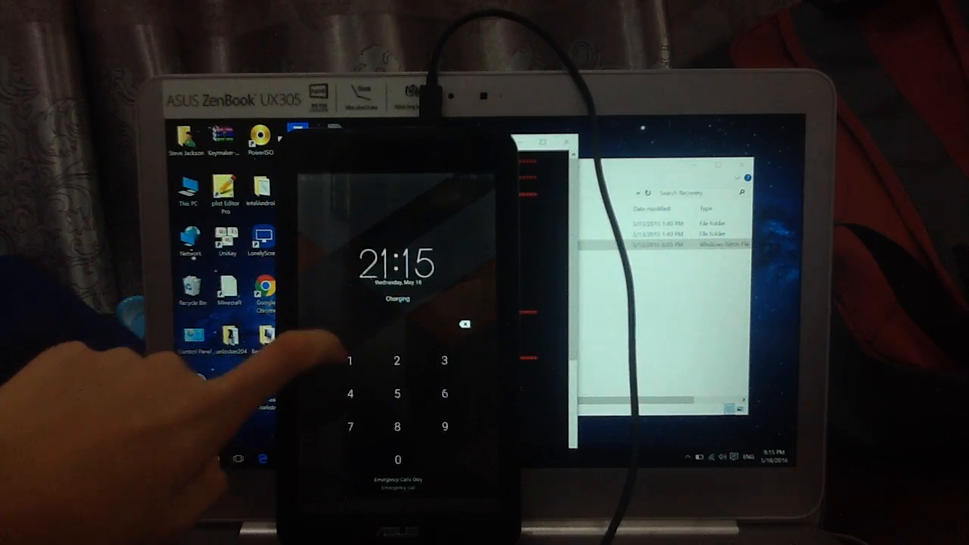
Step: Tap a first digit of the unlock PIN on the lock screen keypad
click(350, 361)
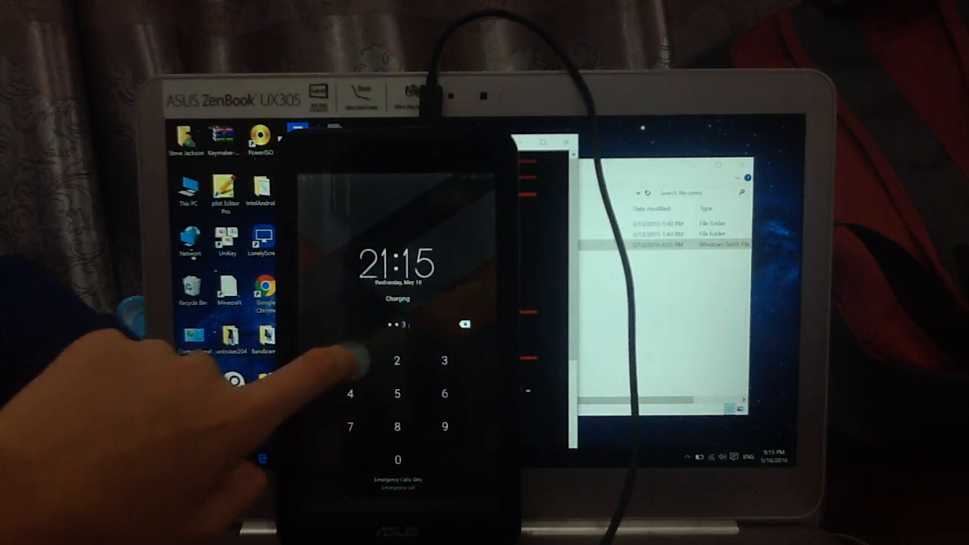